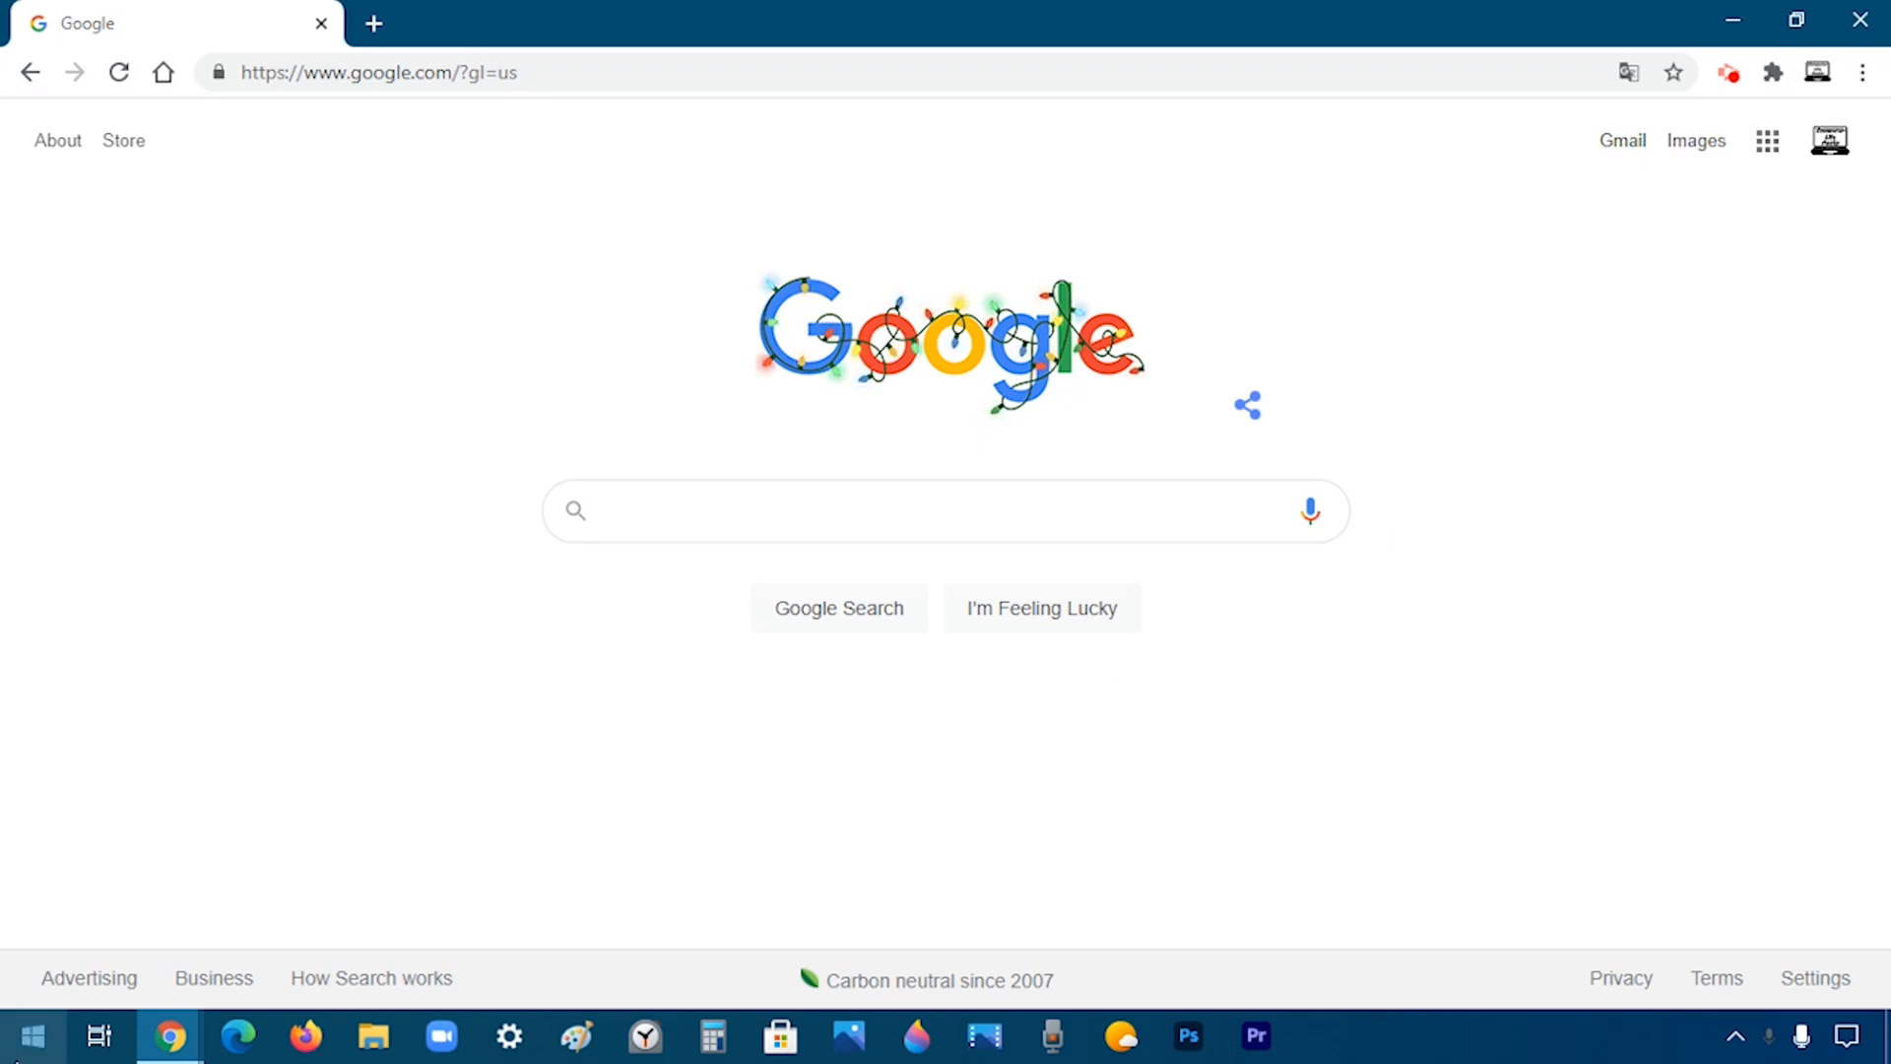
- Show the Start menu's installed programs list, scrolling toward Google Chrome
left_click(35, 1032)
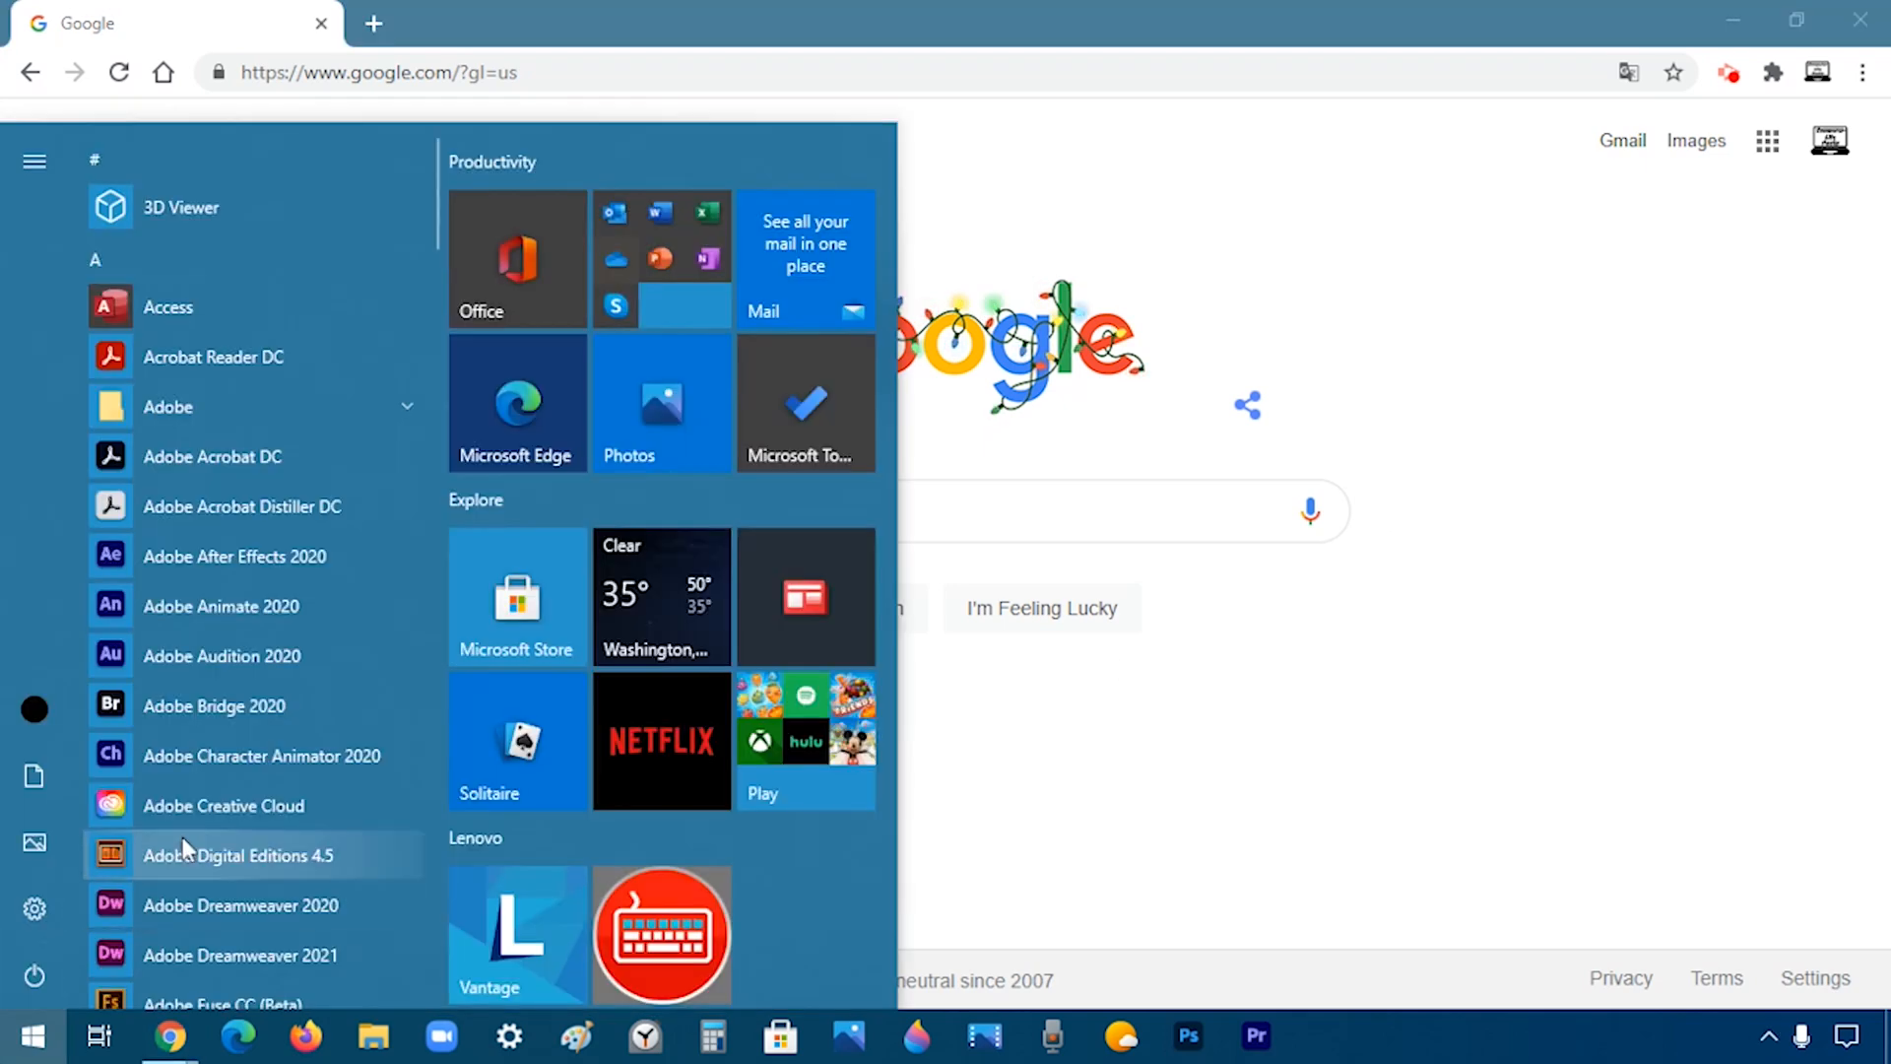
scroll("down", 3)
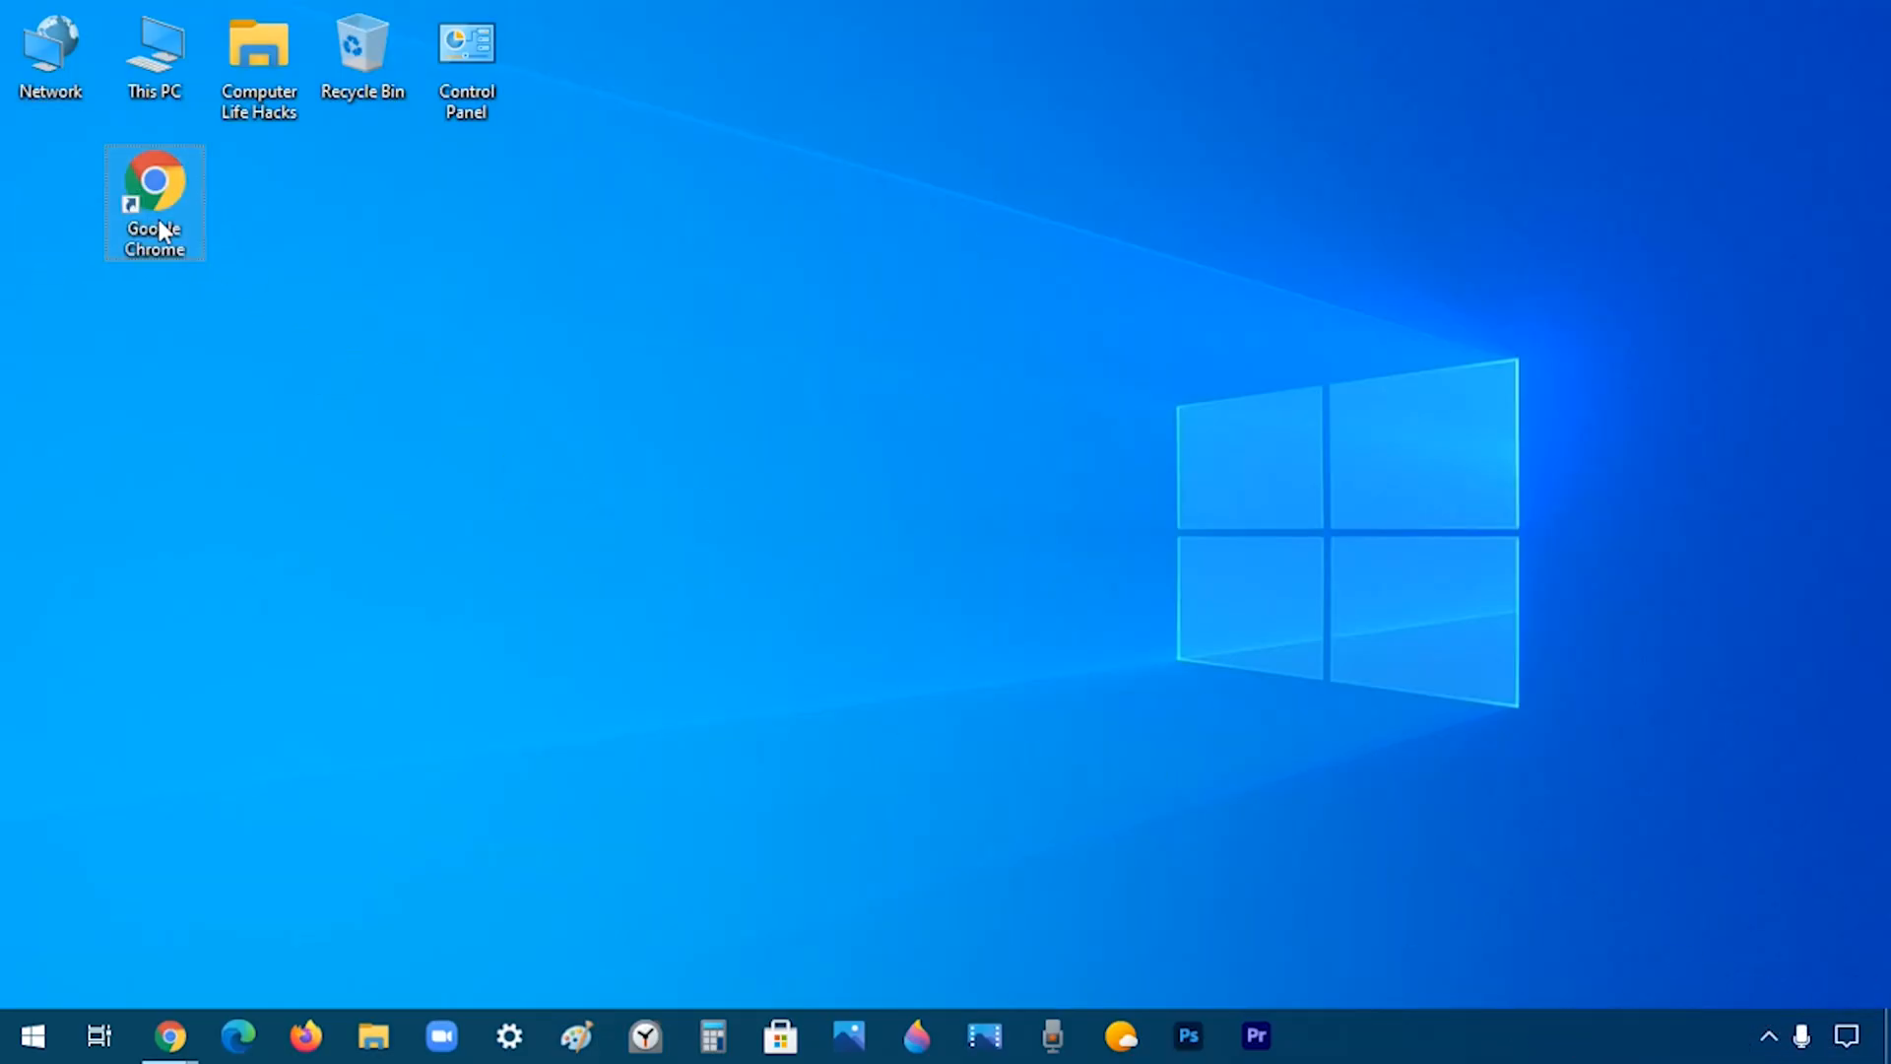
mouse_move(697, 918)
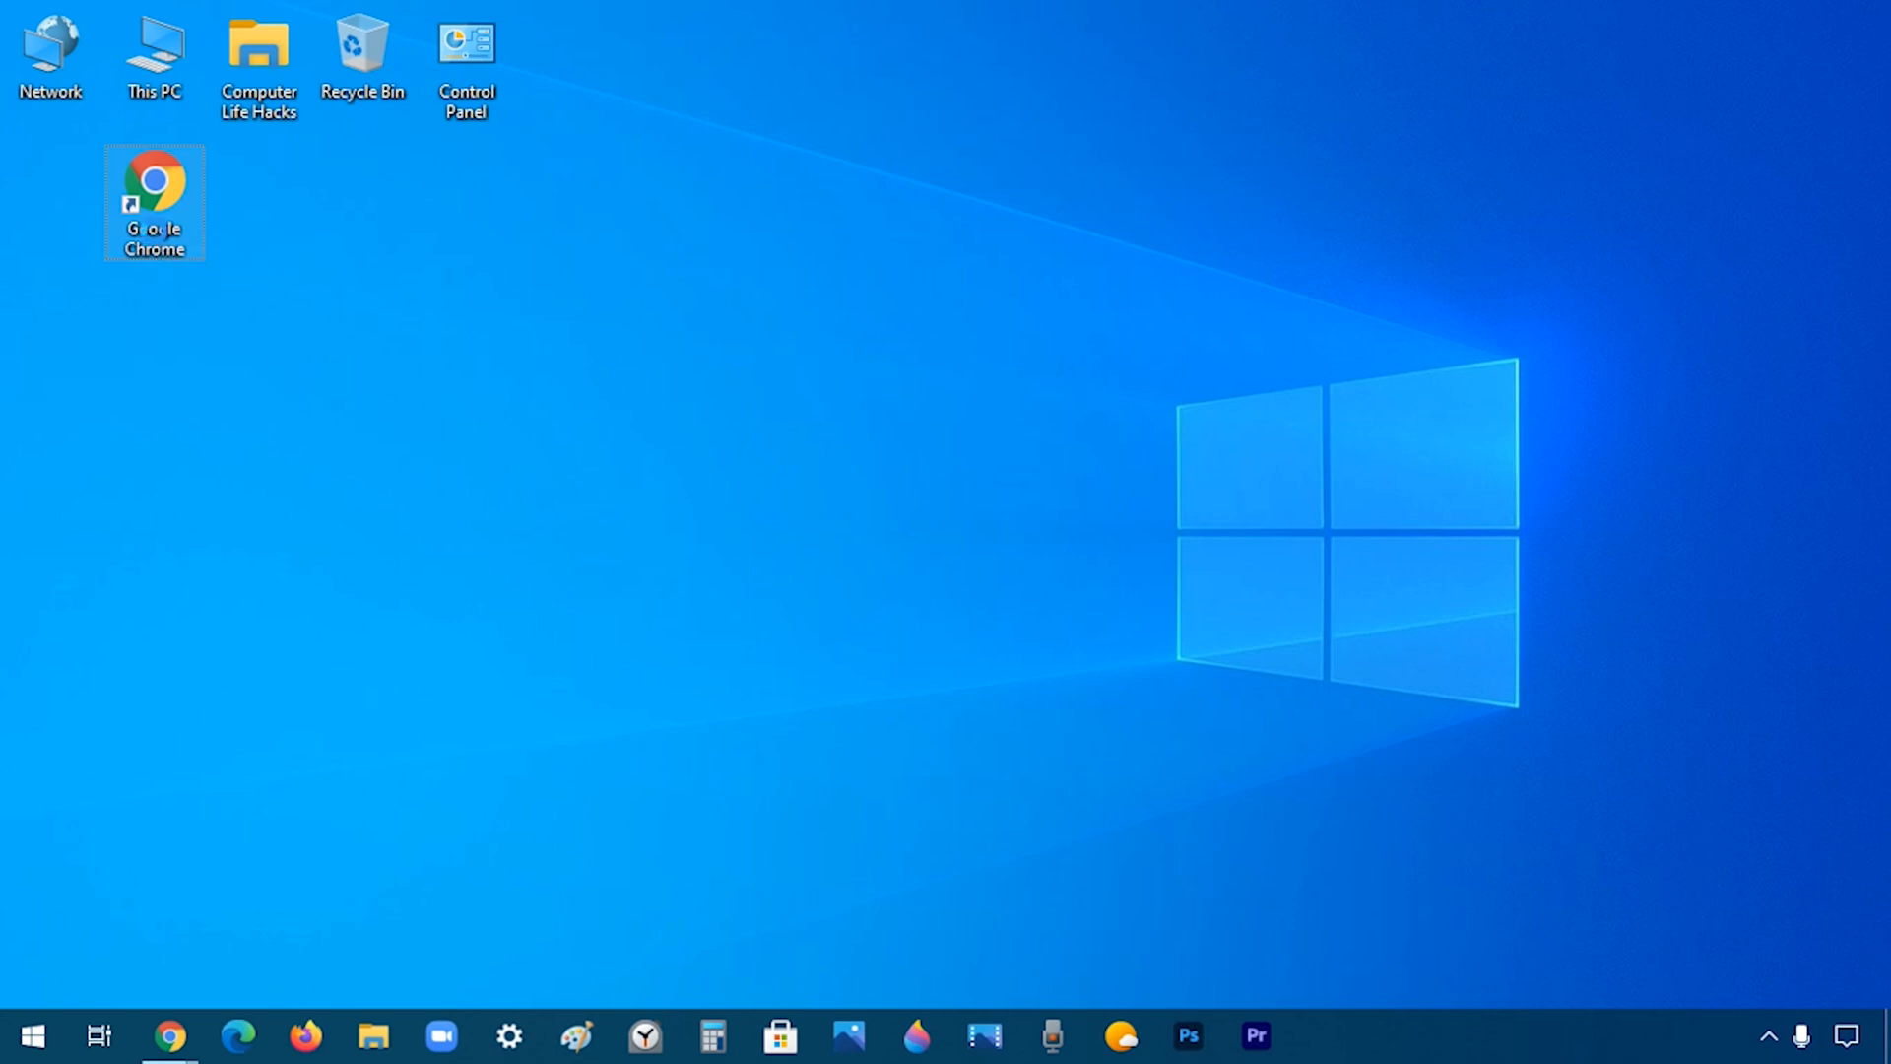
- Bring up the context menu for the desktop Google Chrome shortcut
right_click(152, 197)
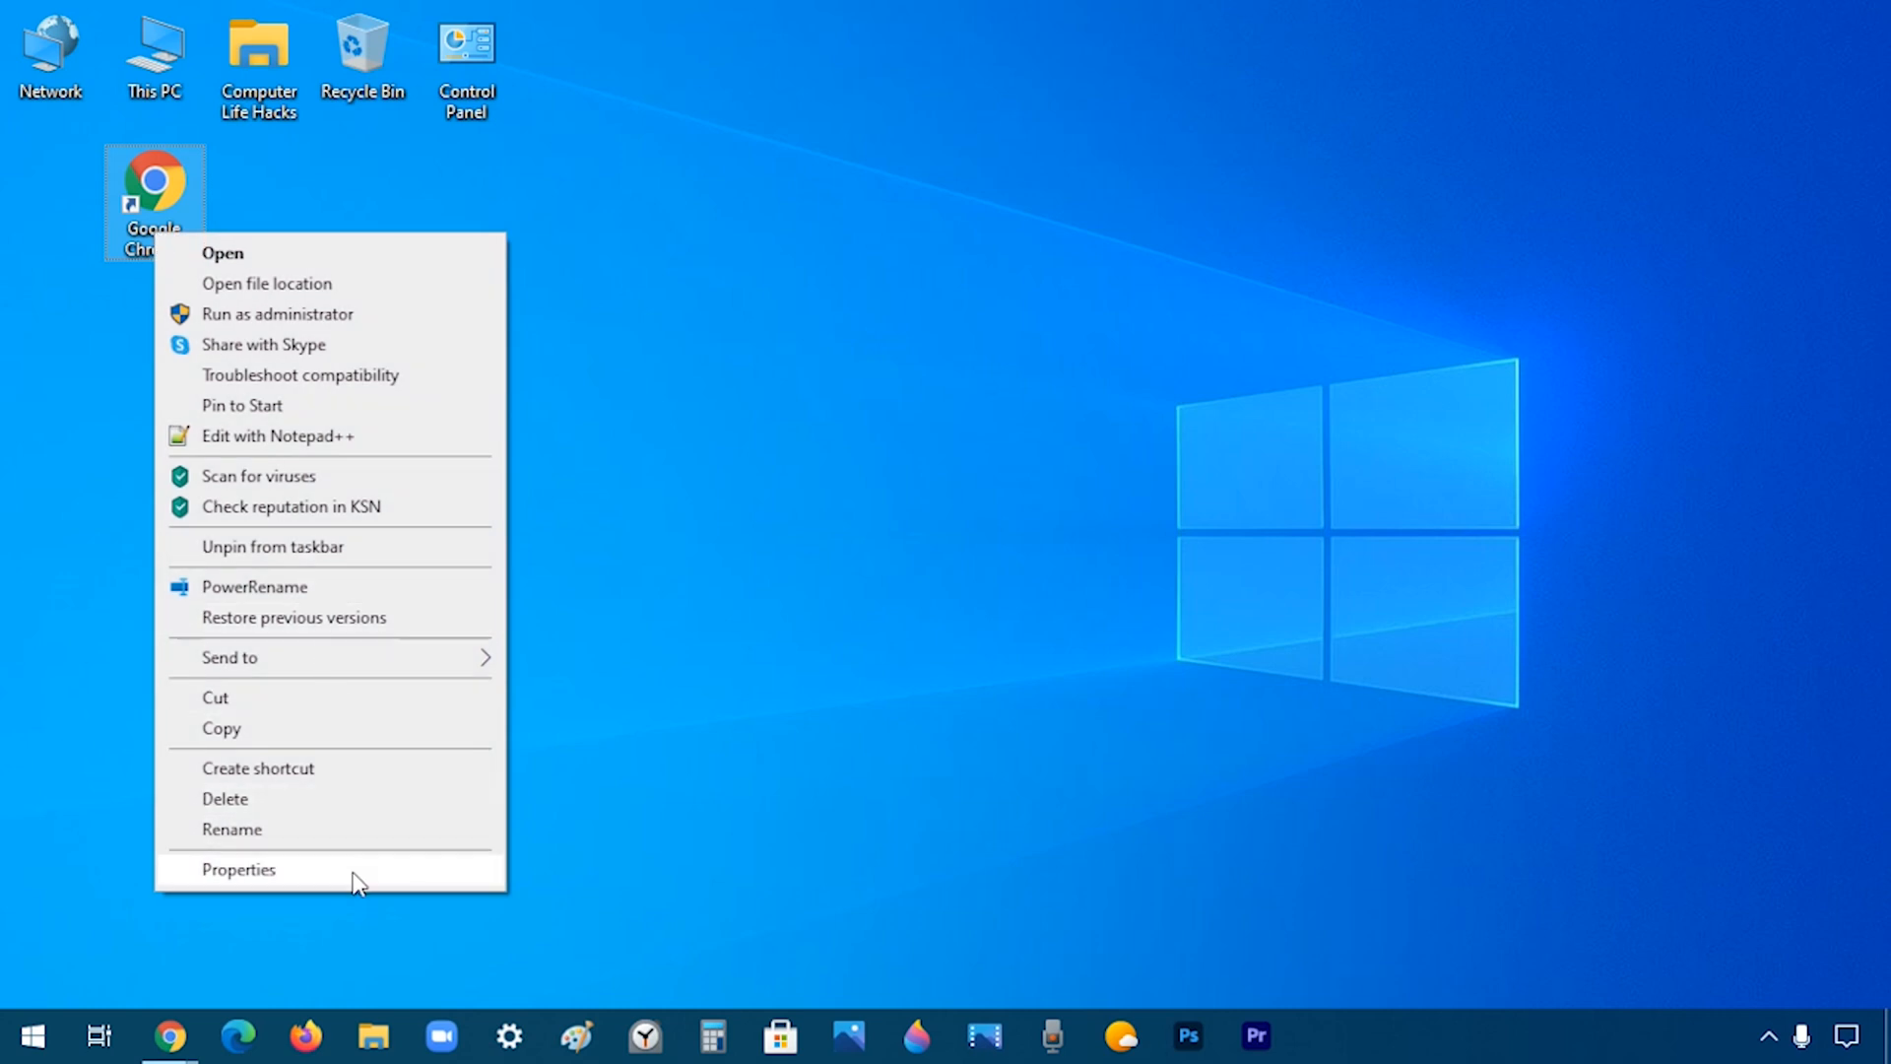
- Show the Google Chrome shortcut's Properties with the Shortcut settings visible
left_click(238, 871)
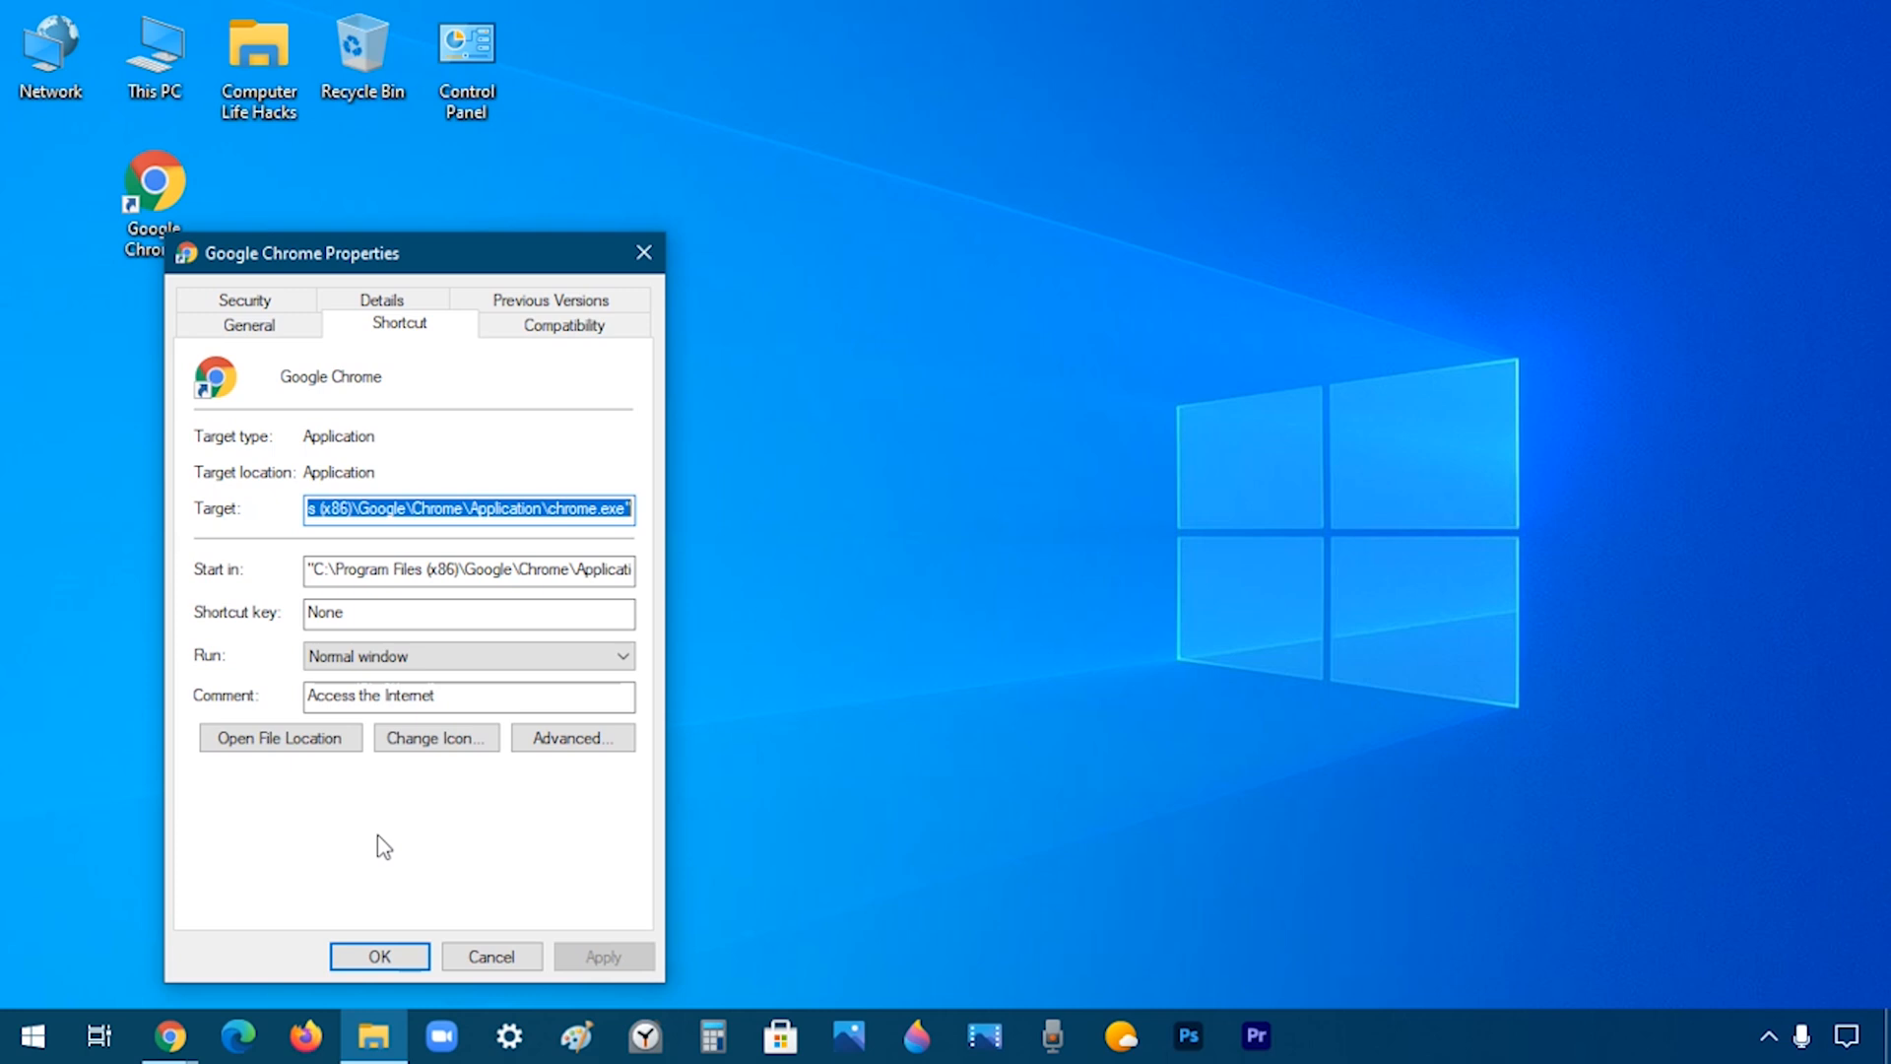
mouse_move(492, 839)
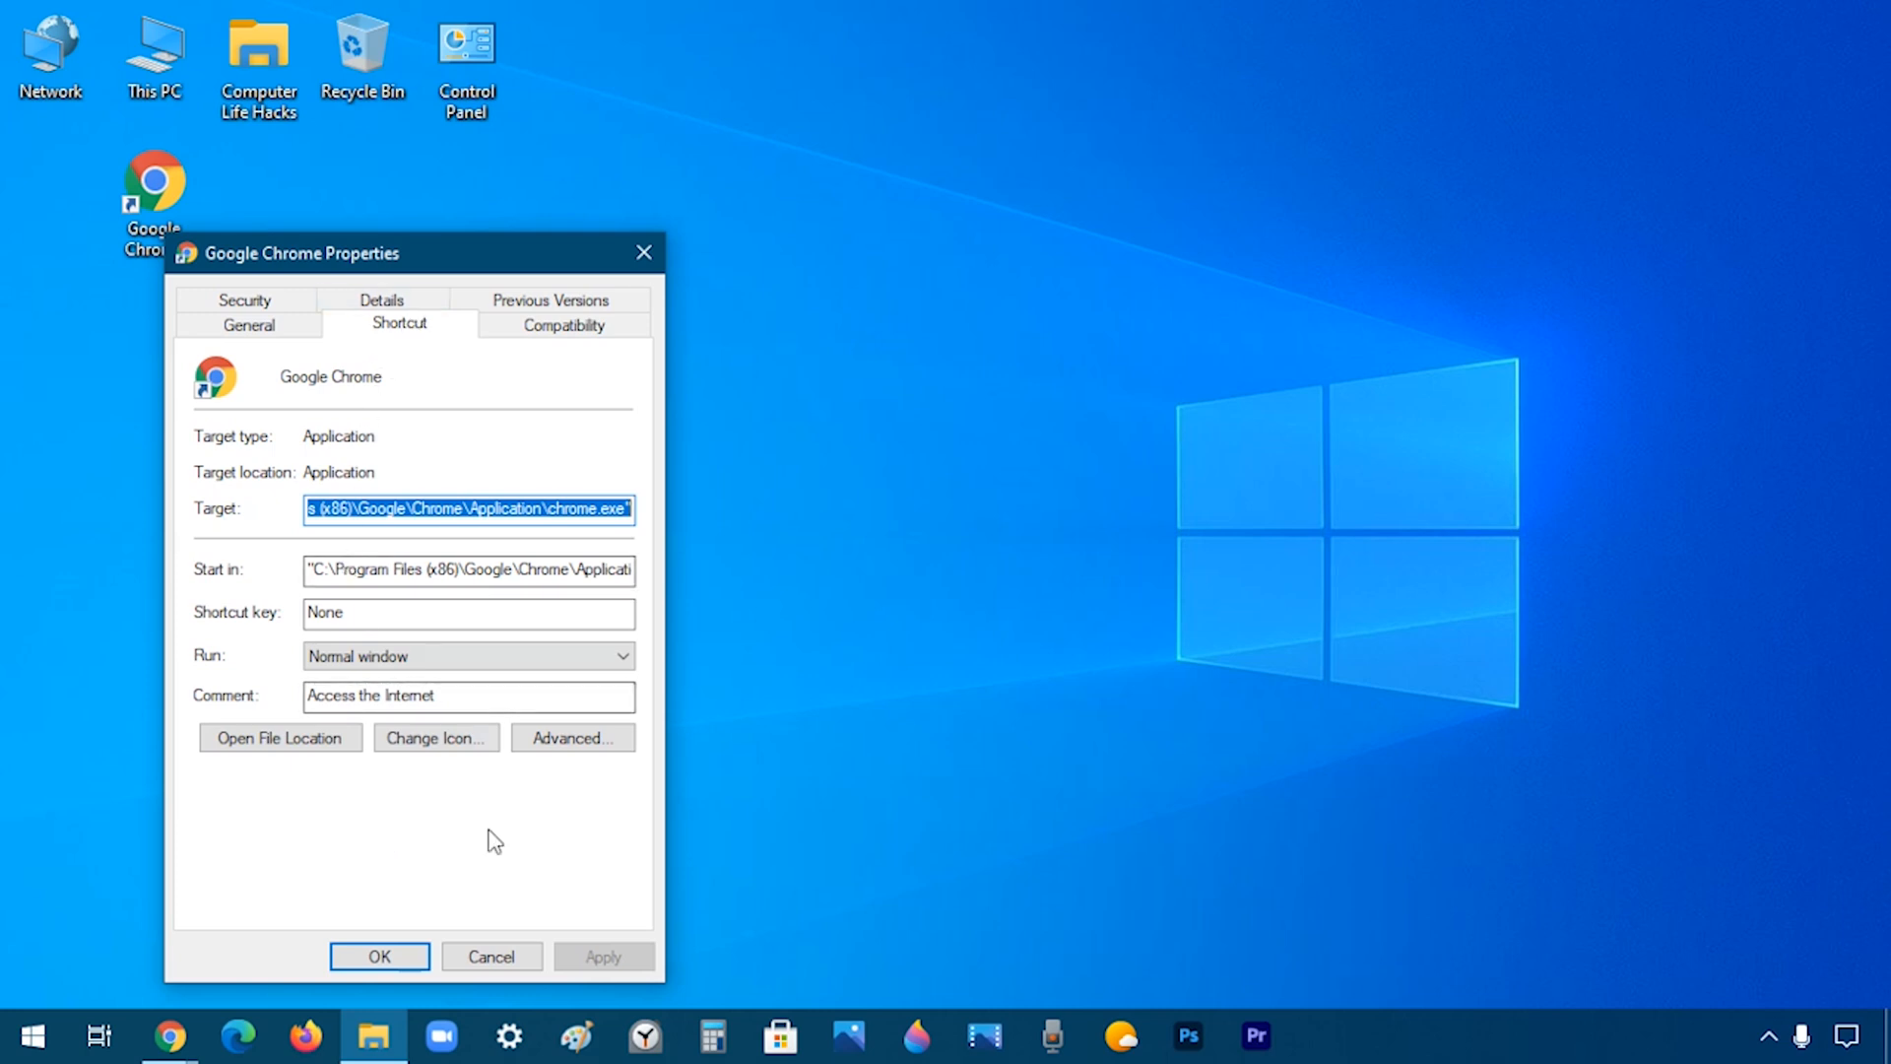
mouse_move(204, 615)
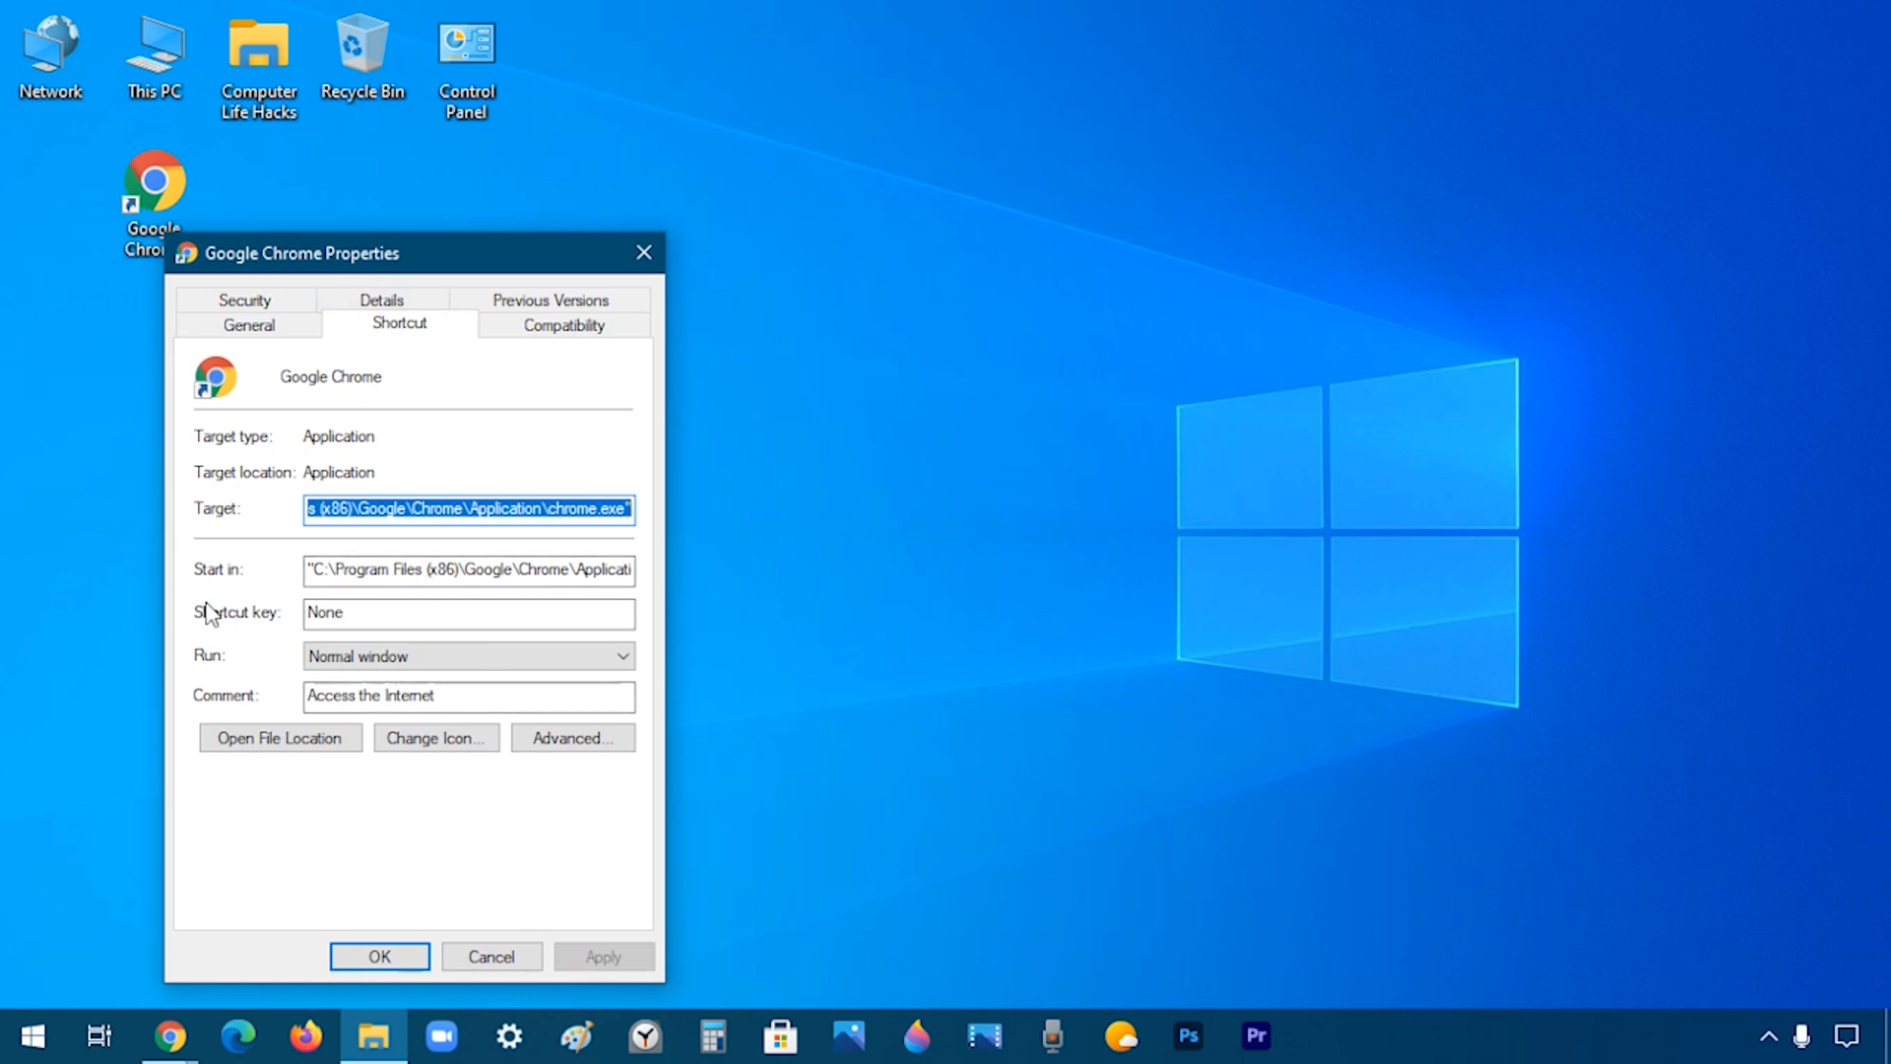
- Assign Ctrl + Shift + A as the shortcut key and confirm with OK
left_click(469, 614)
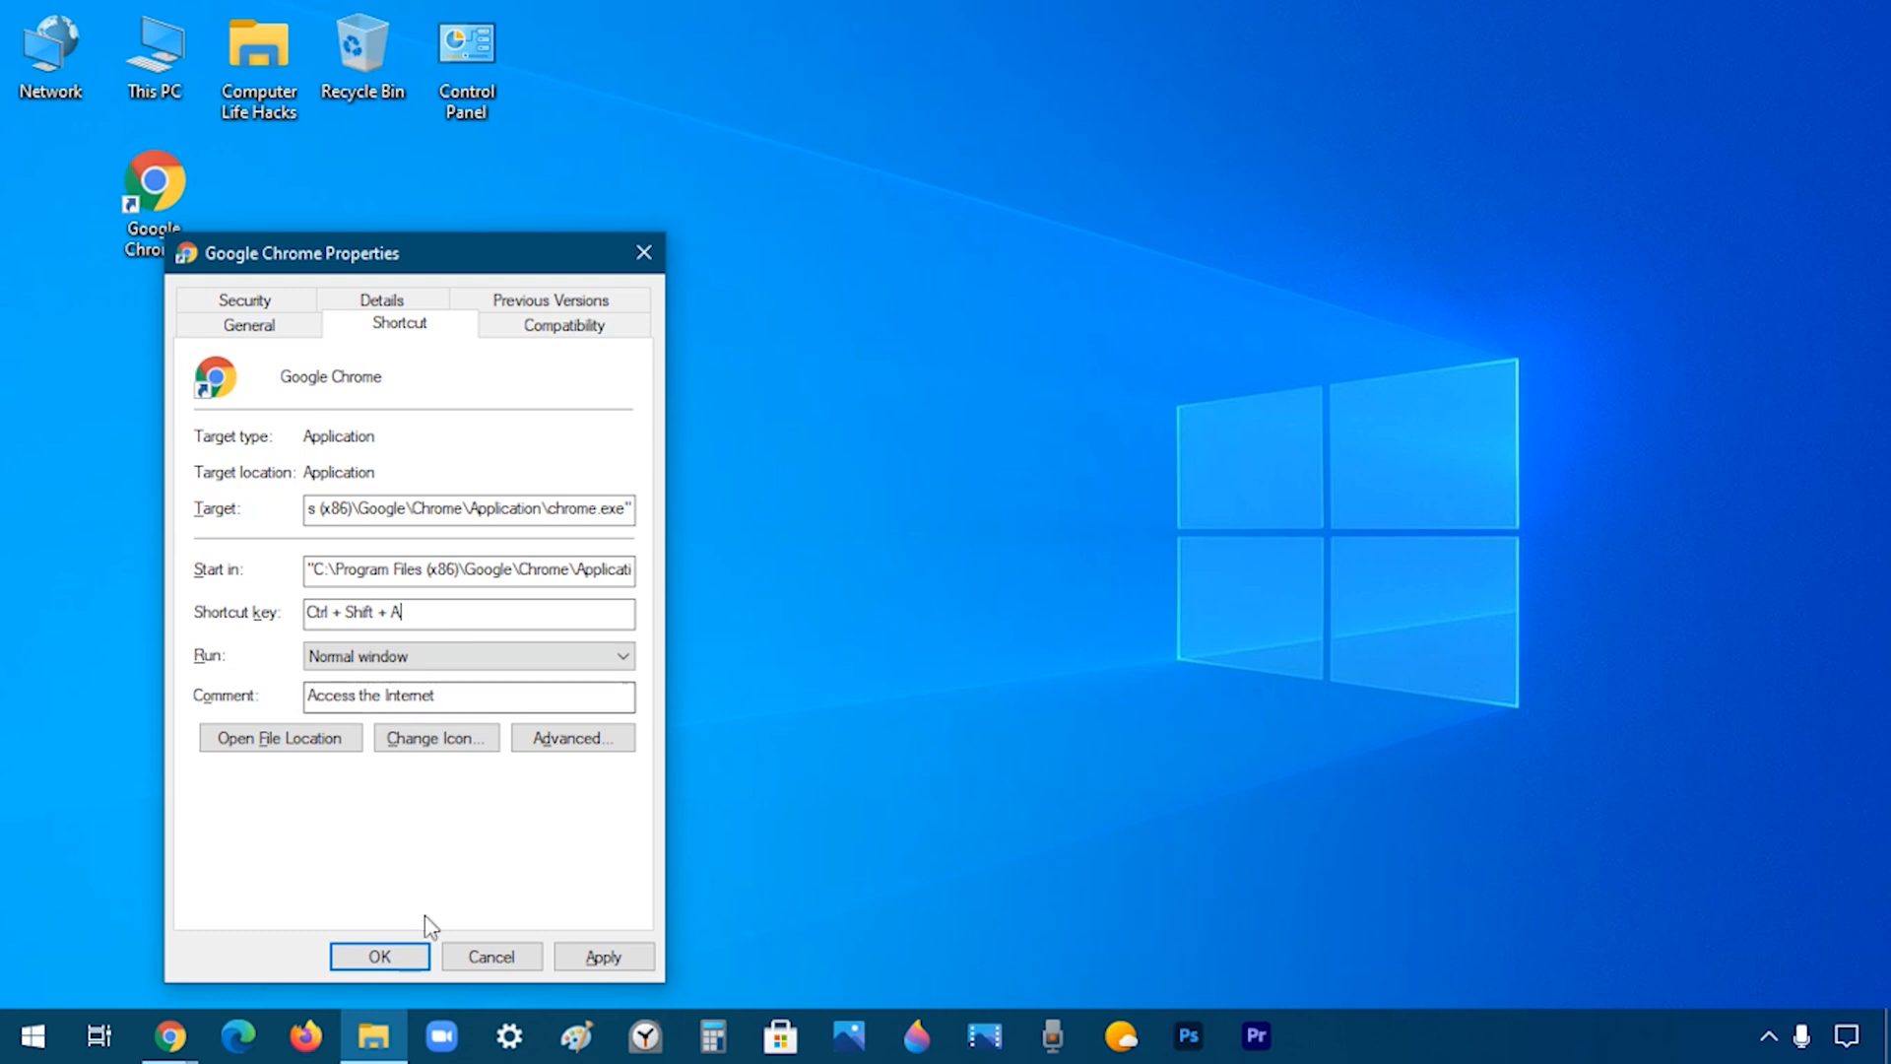
left_click(378, 957)
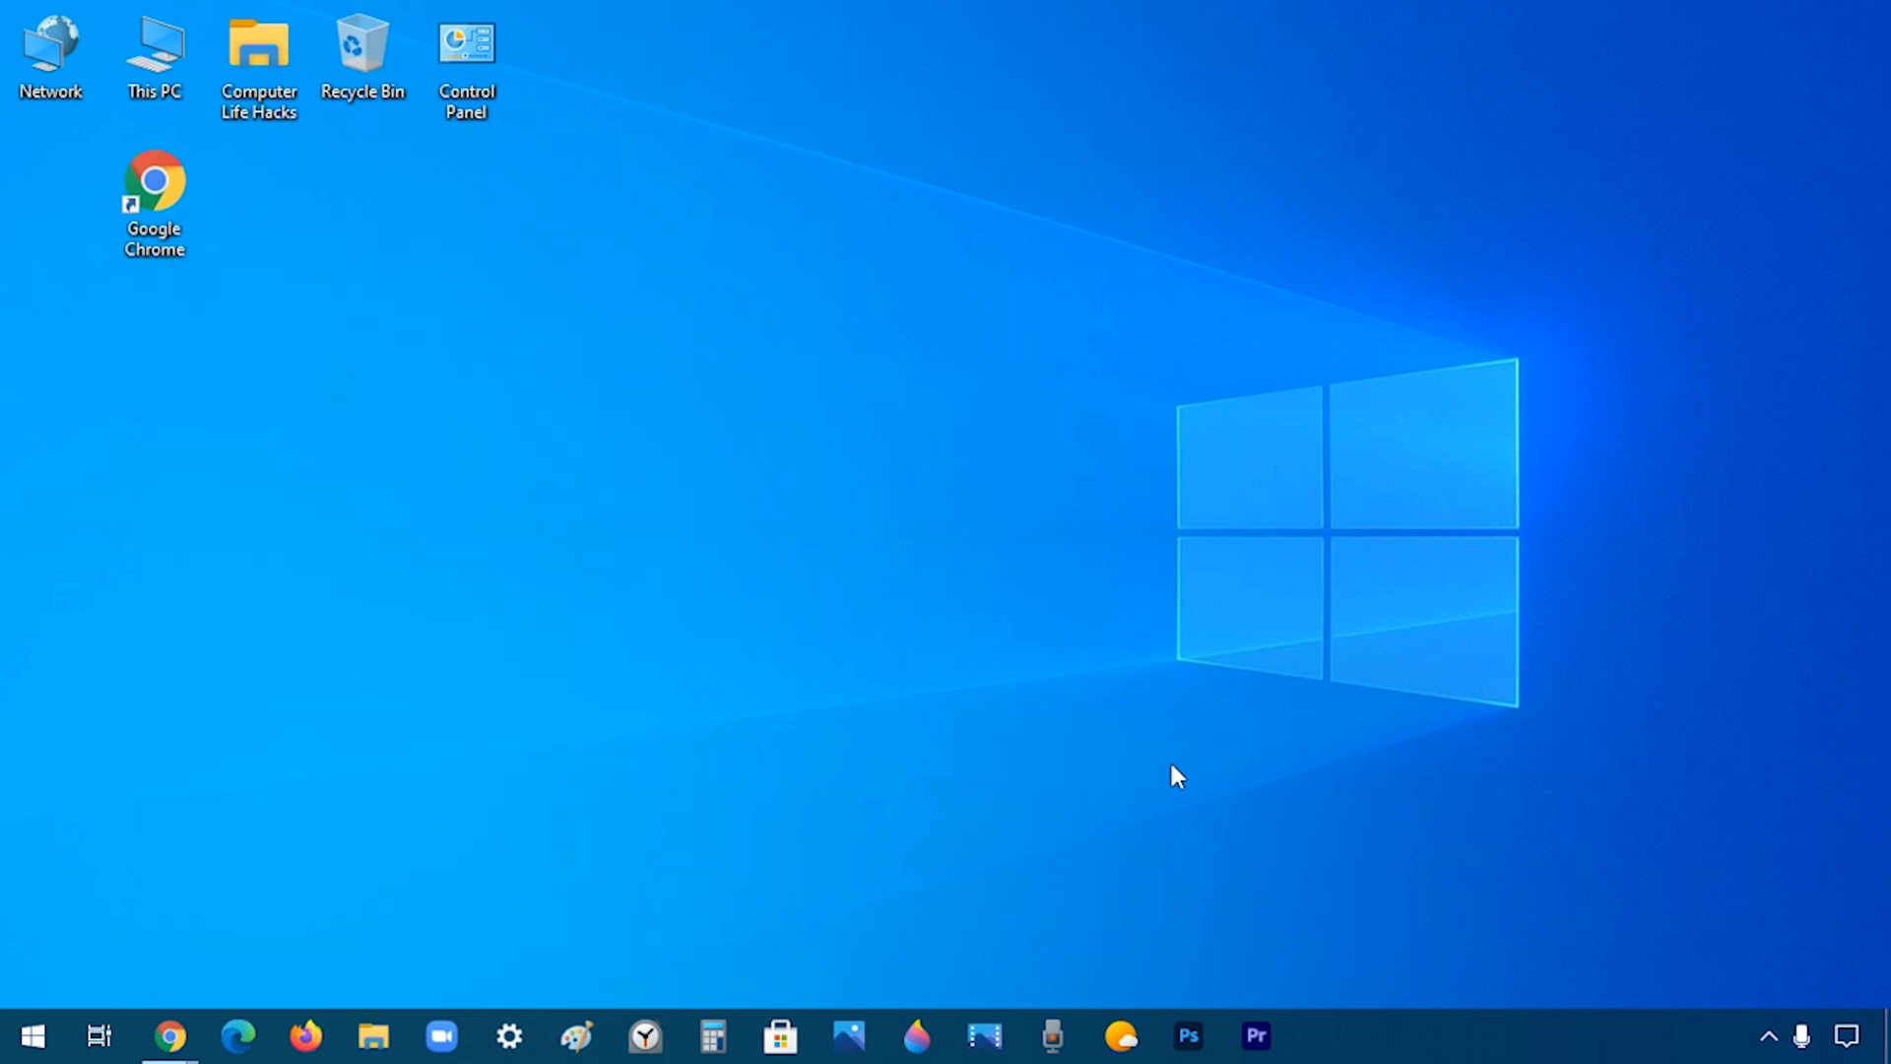